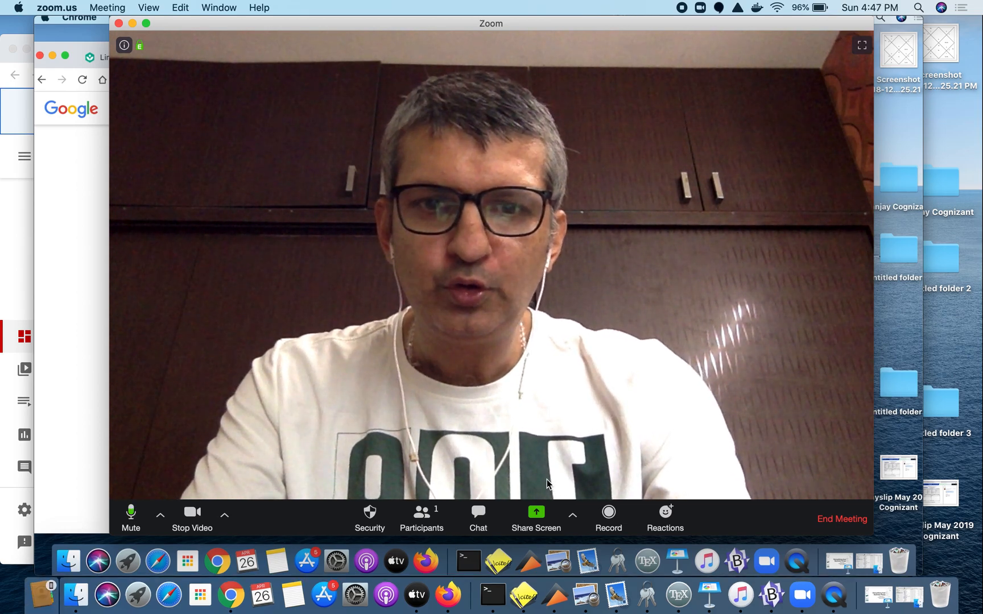
mouse_move(536, 515)
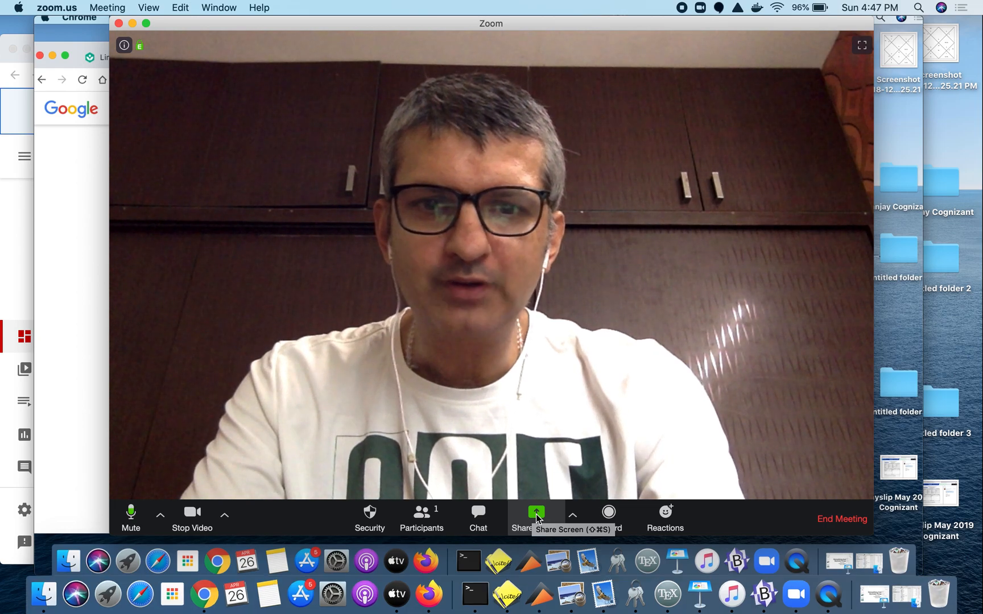
Share a blank Whiteboard from the Basic share options with the meeting
left_click(536, 512)
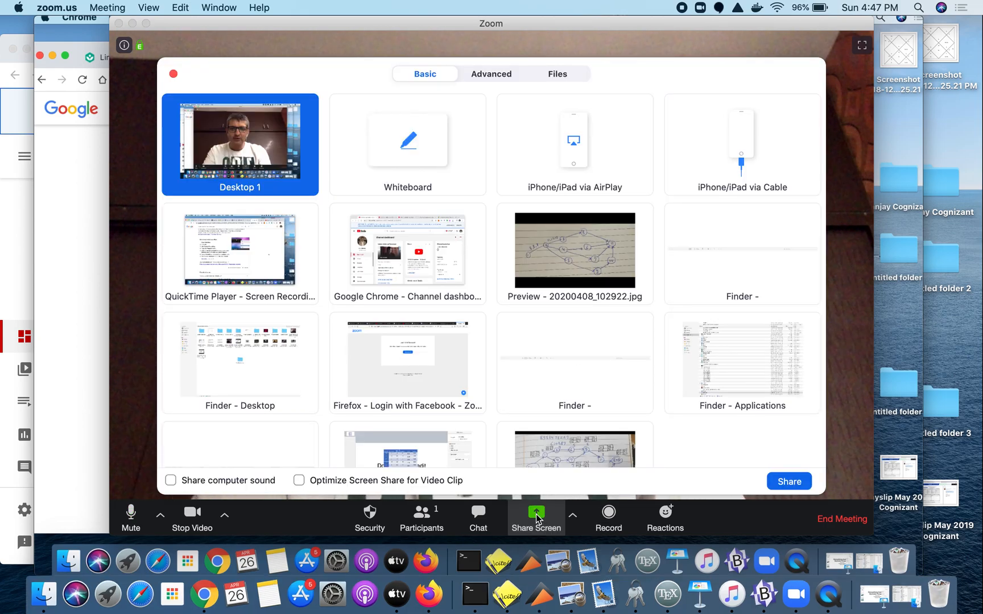
mouse_move(512, 249)
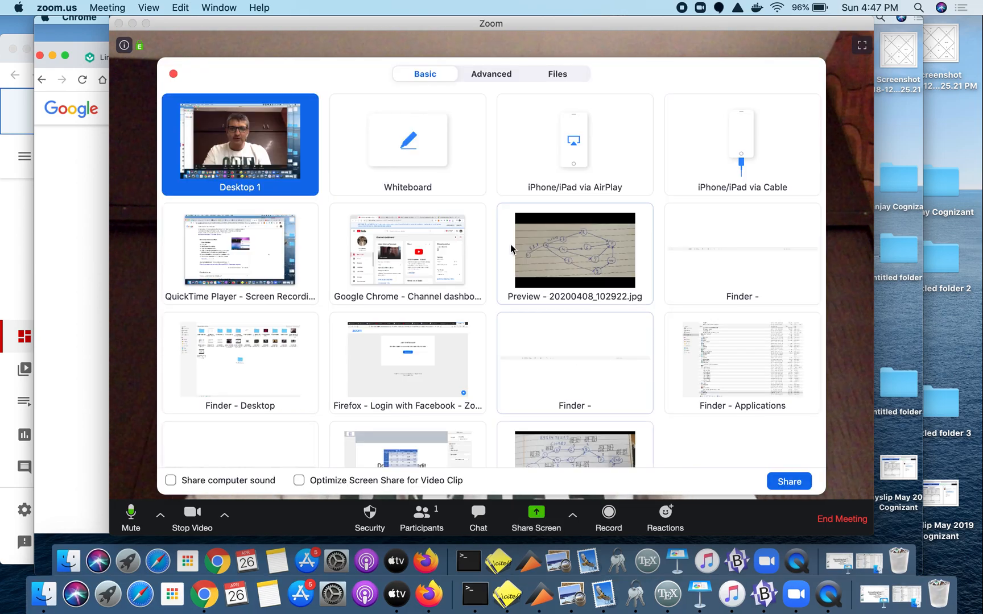
left_click(407, 144)
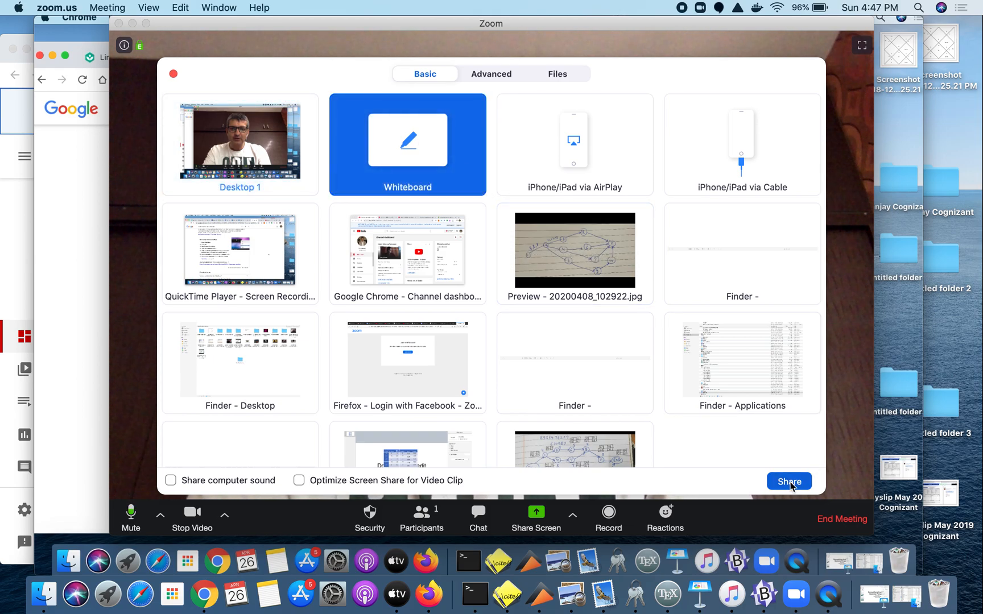
left_click(788, 481)
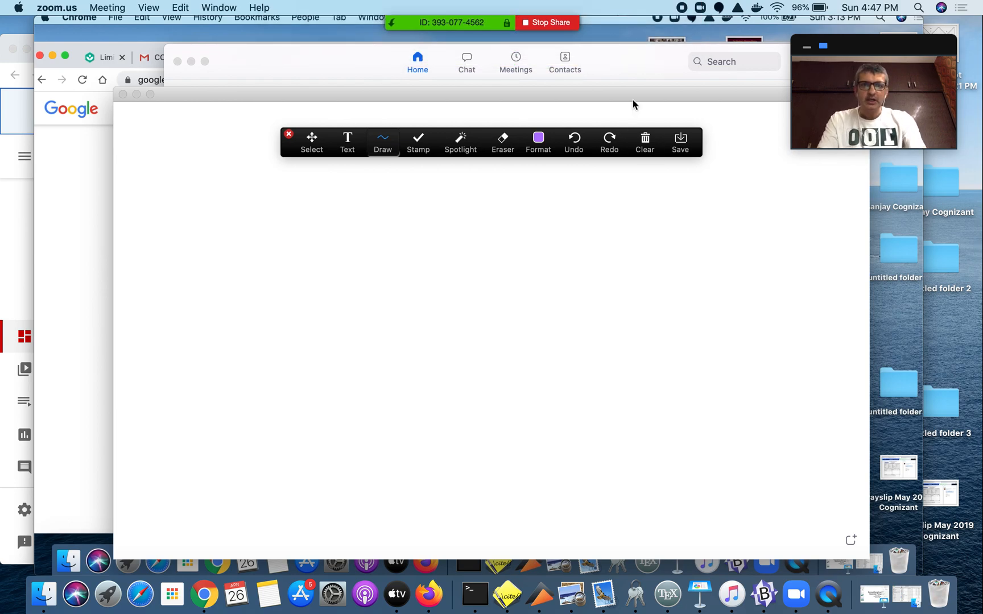
Stop the whiteboard share from the top sharing bar
left_click(545, 21)
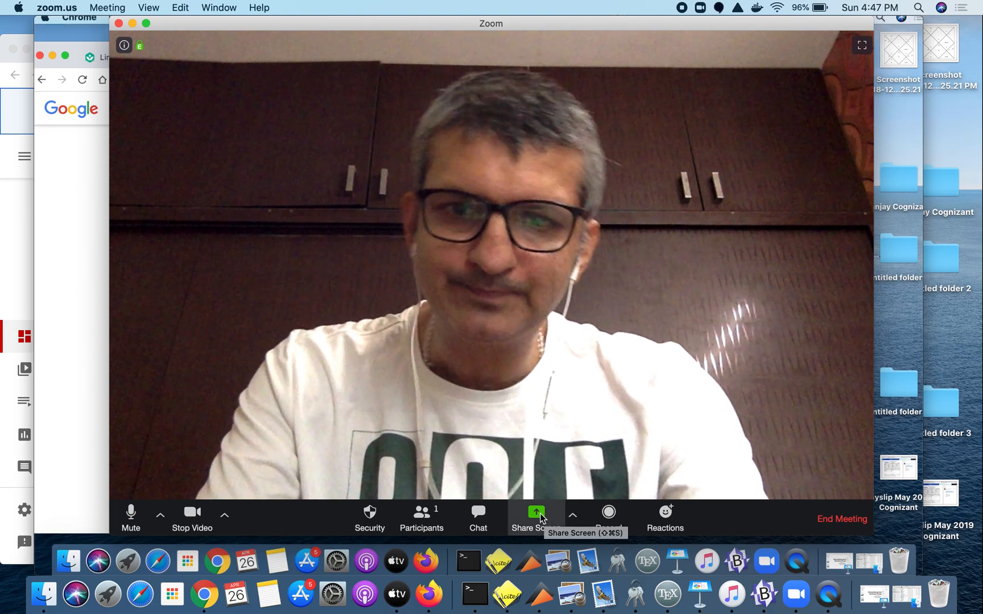
Share a blank Whiteboard with the meeting a second time
left_click(536, 511)
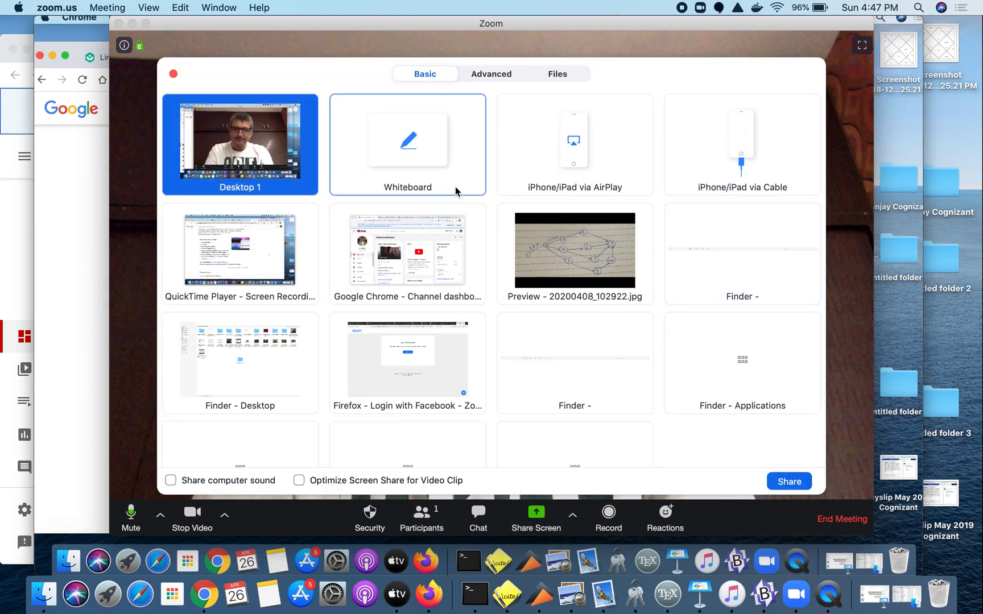
left_click(407, 145)
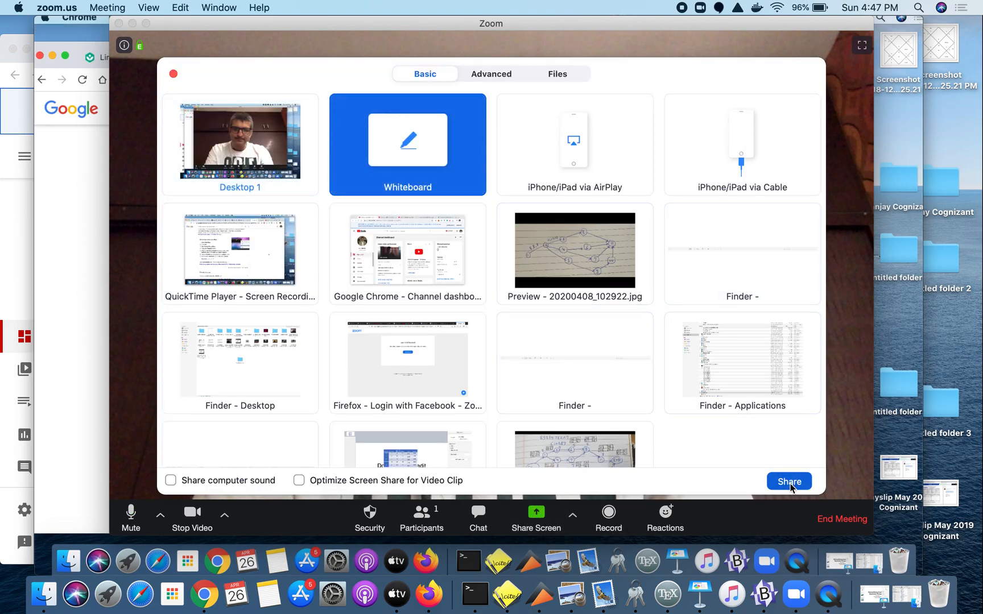
left_click(788, 481)
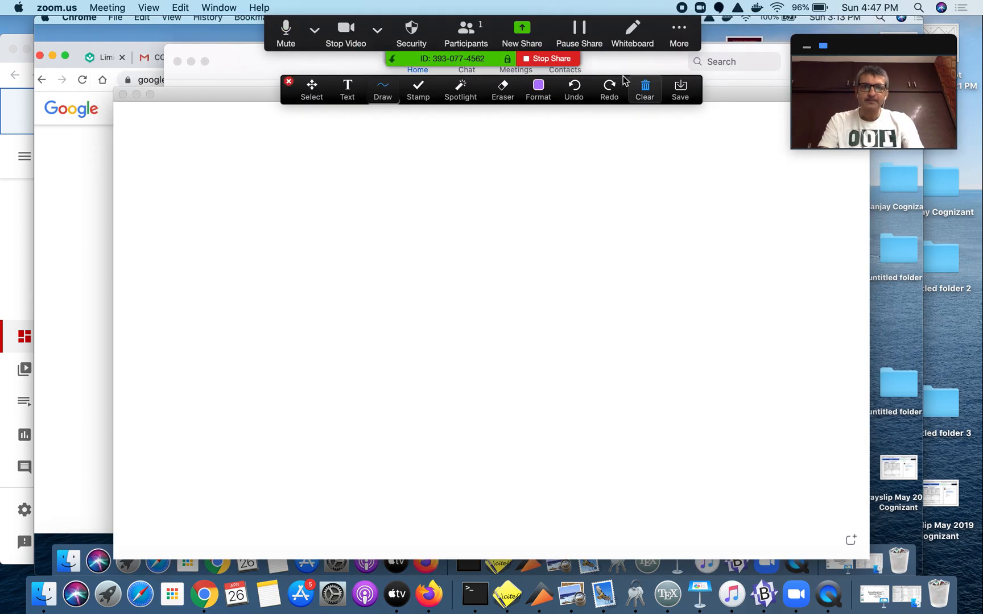
Stop the whiteboard share and show the Participants panel via the self-view menu
left_click(545, 58)
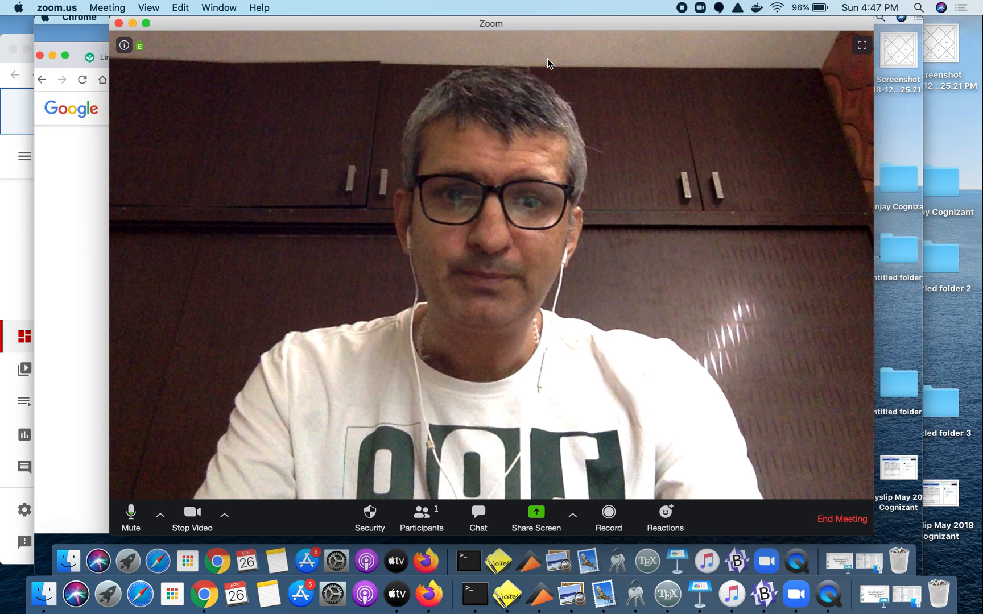
mouse_move(606, 514)
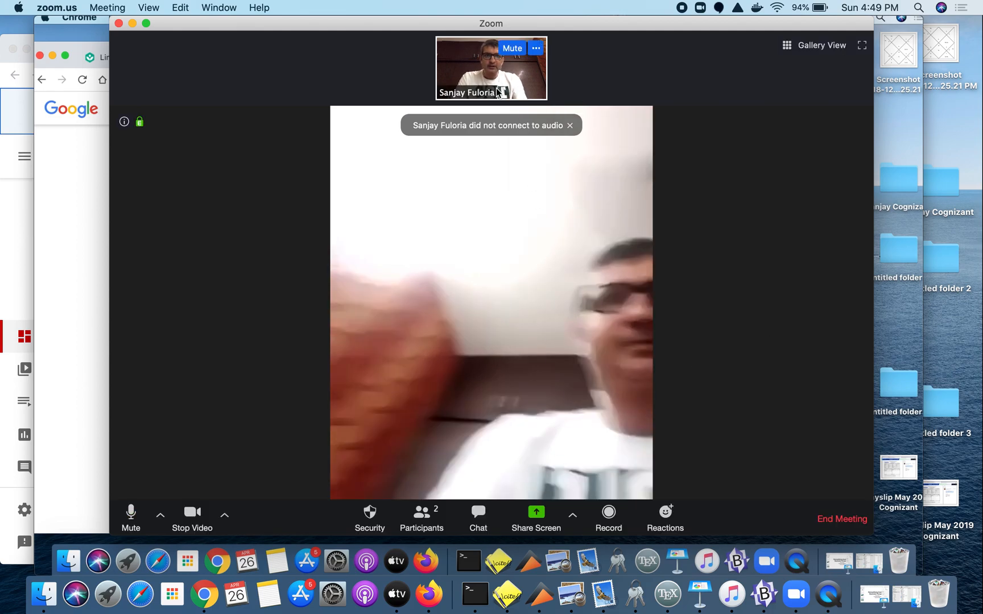
left_click(536, 48)
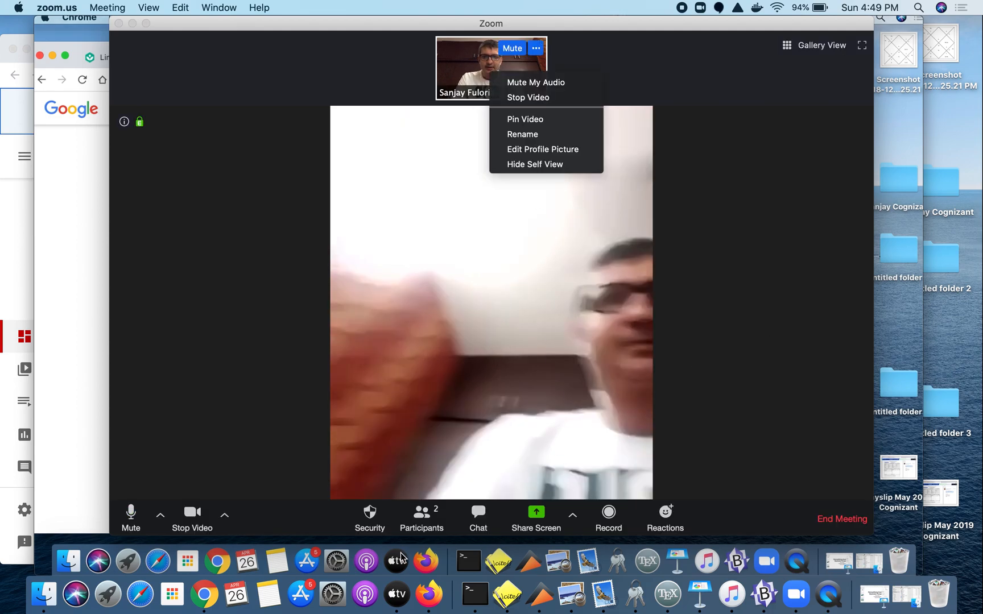
left_click(420, 514)
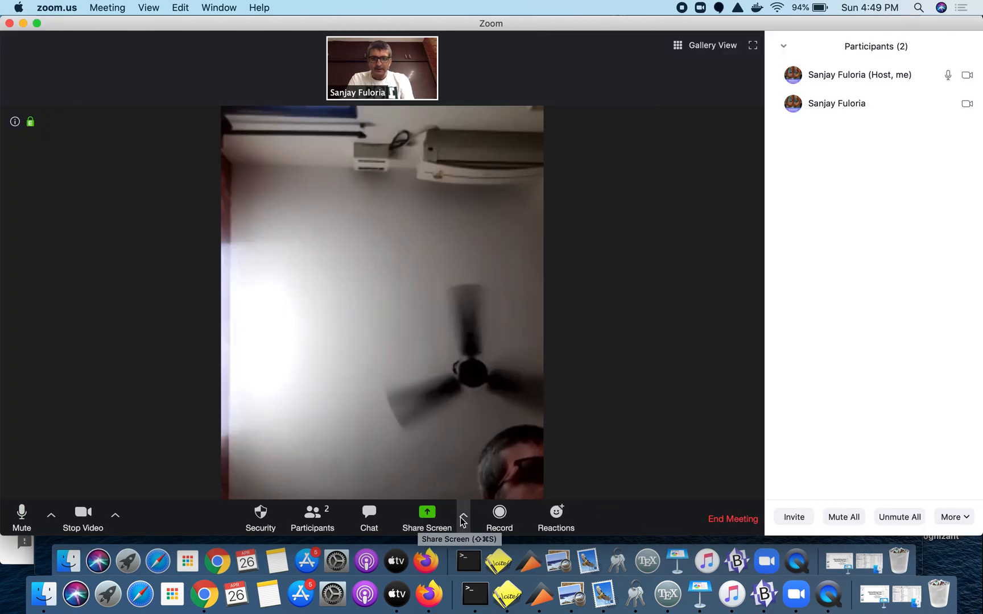
Show the sharing options for who can share, with one-at-a-time sharing in effect
left_click(463, 515)
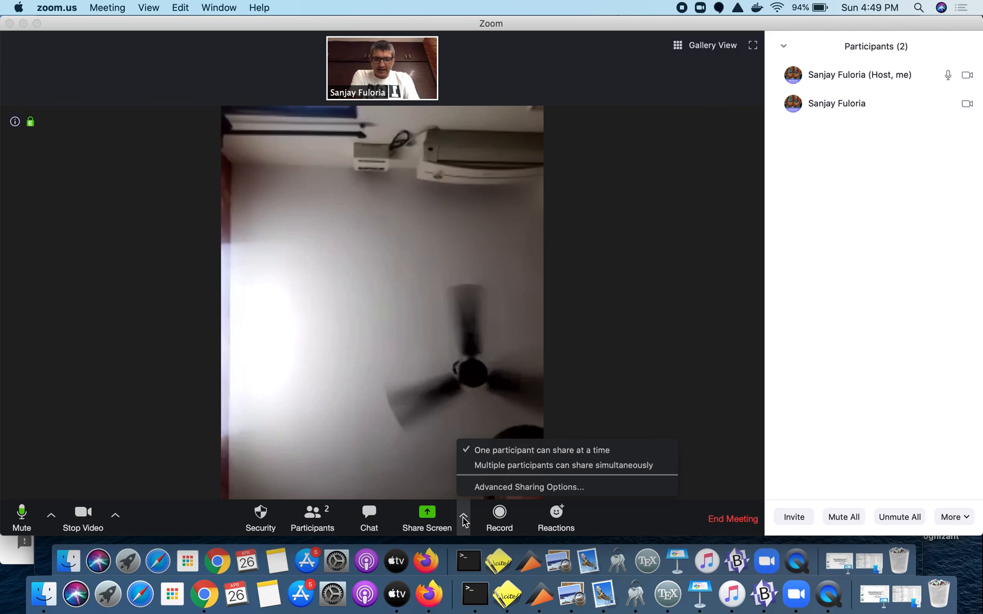
mouse_move(507, 499)
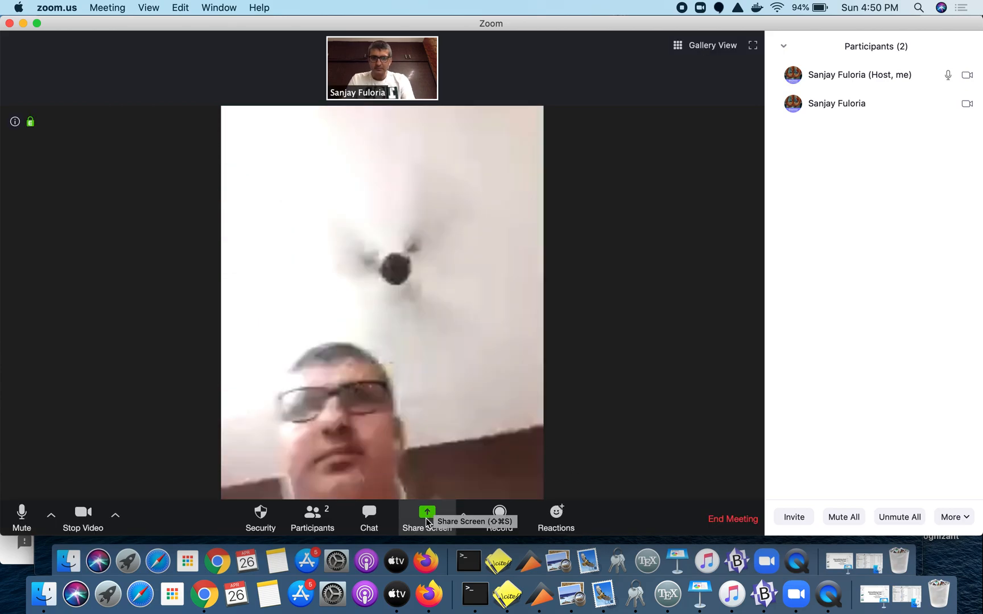
Share a blank Whiteboard with the meeting once more
left_click(426, 514)
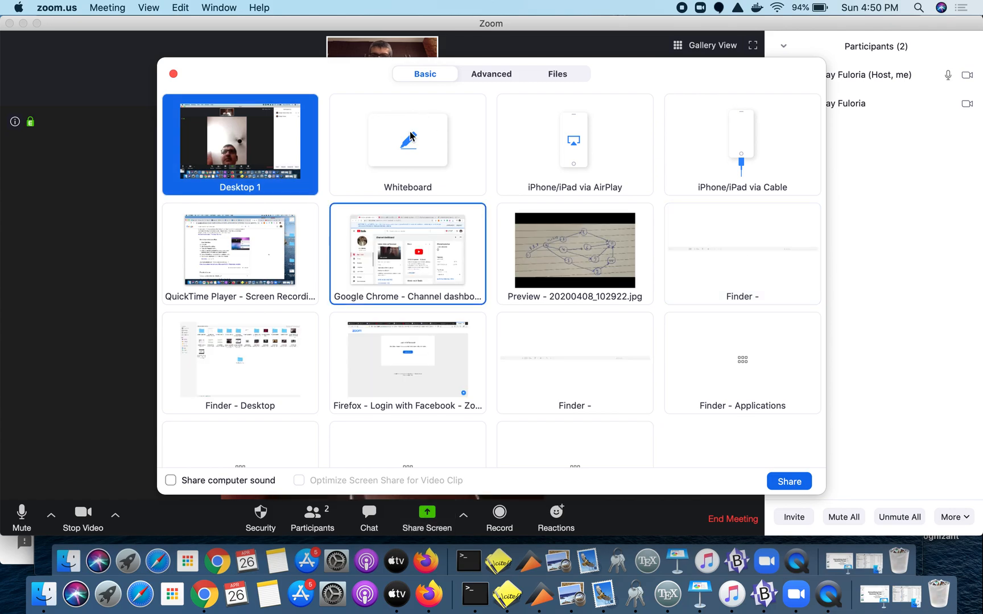
left_click(407, 144)
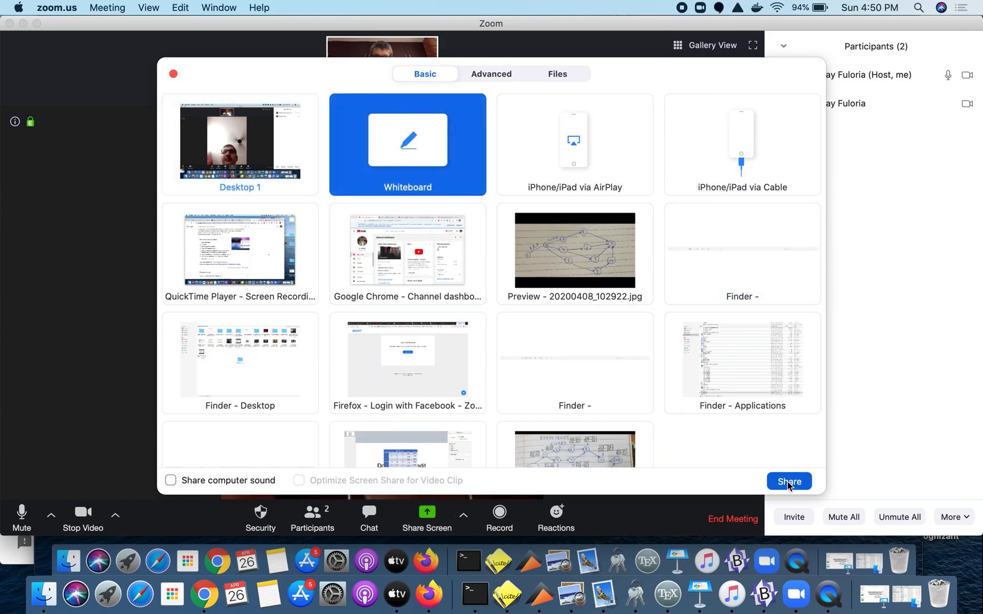
left_click(788, 482)
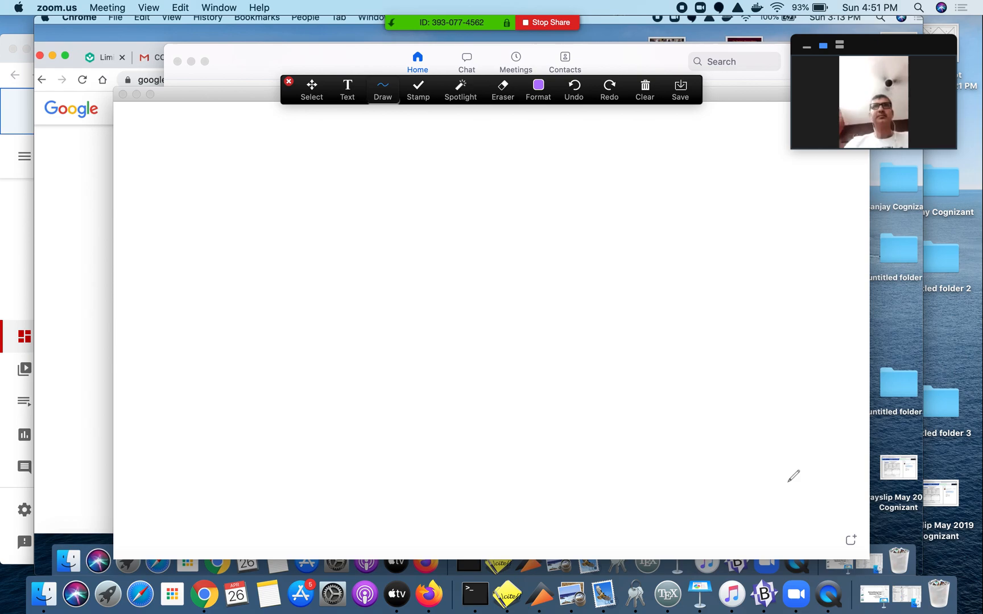
mouse_move(518, 134)
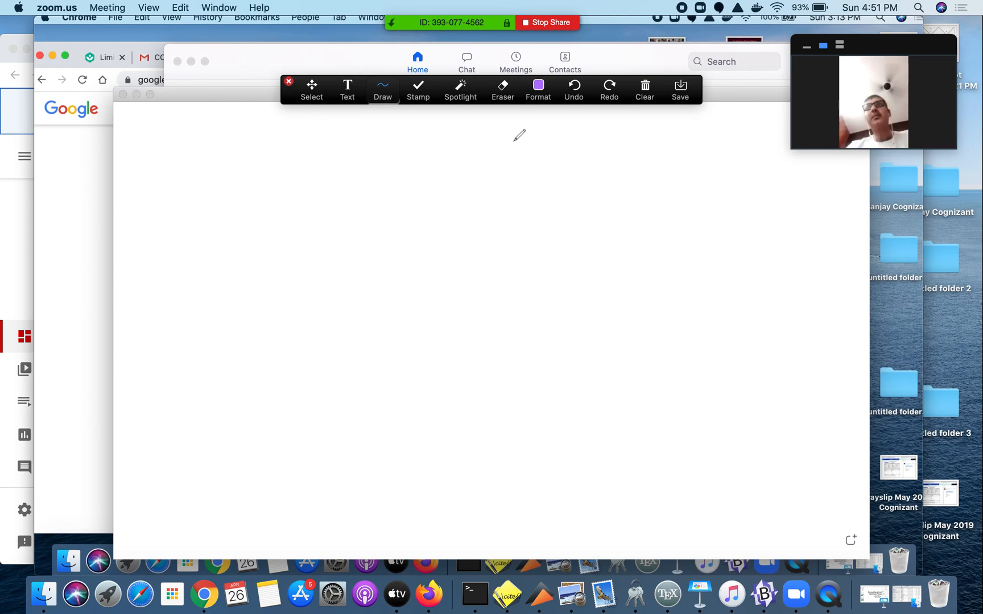
Stop the desktop whiteboard share and view the phone's shared whiteboard full screen
left_click(545, 21)
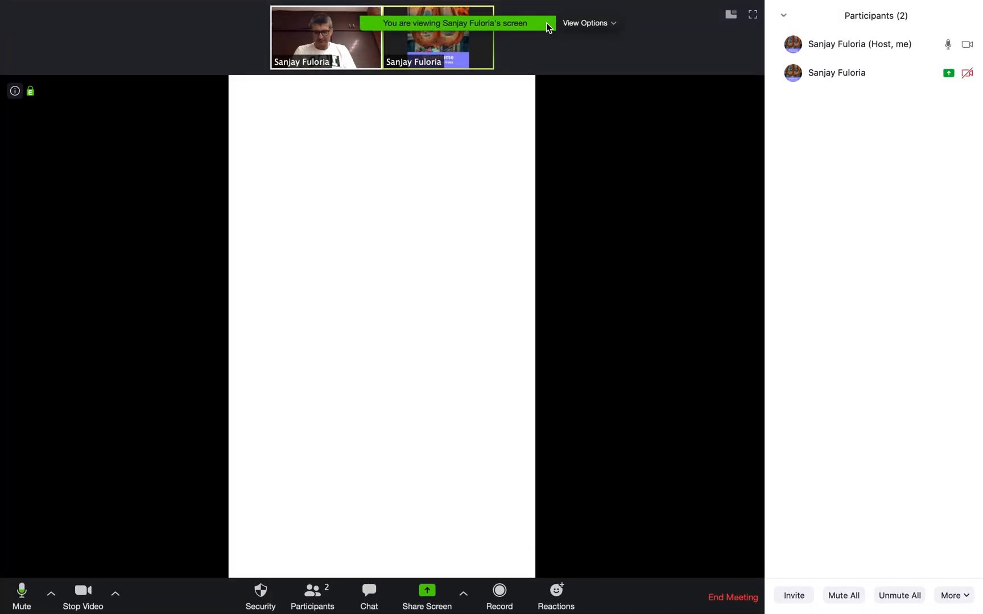
left_click(752, 14)
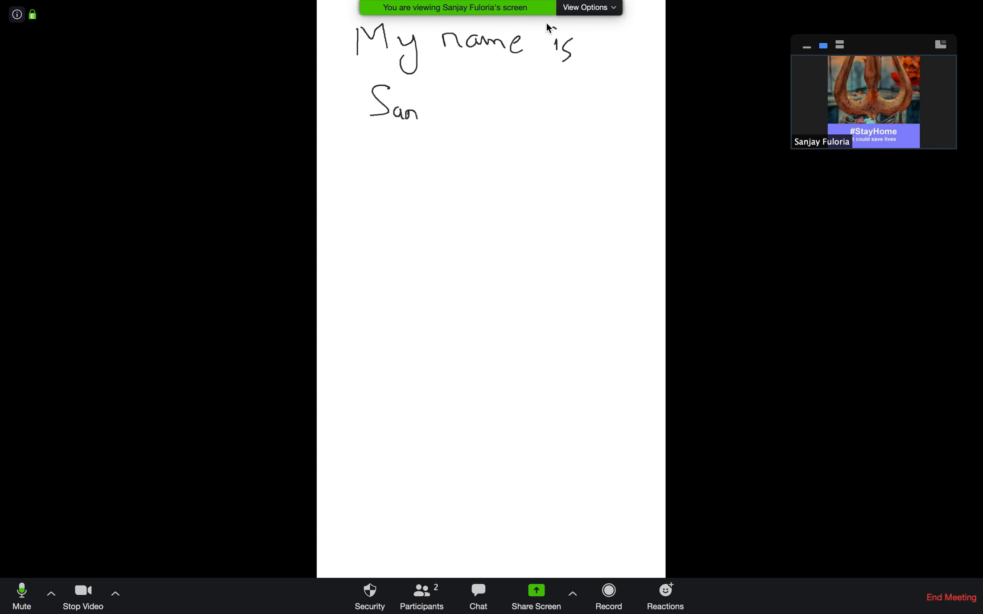
Write 'My name is Sanjay Fuloria', y² = 4ax, y = ax + by + c and a square root on the whiteboard
left_click_drag(419, 119, 461, 132)
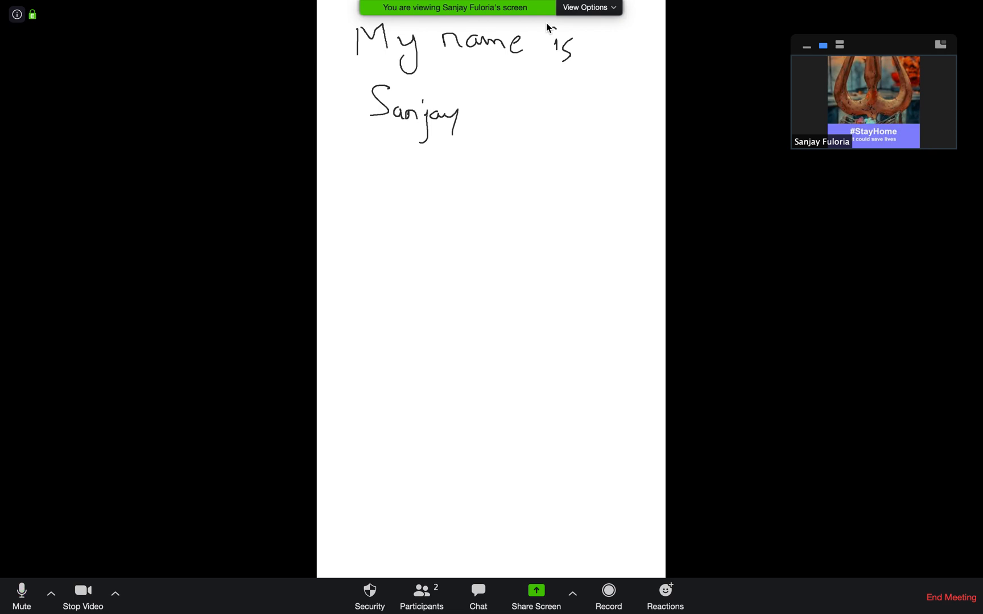
left_click_drag(477, 113, 570, 113)
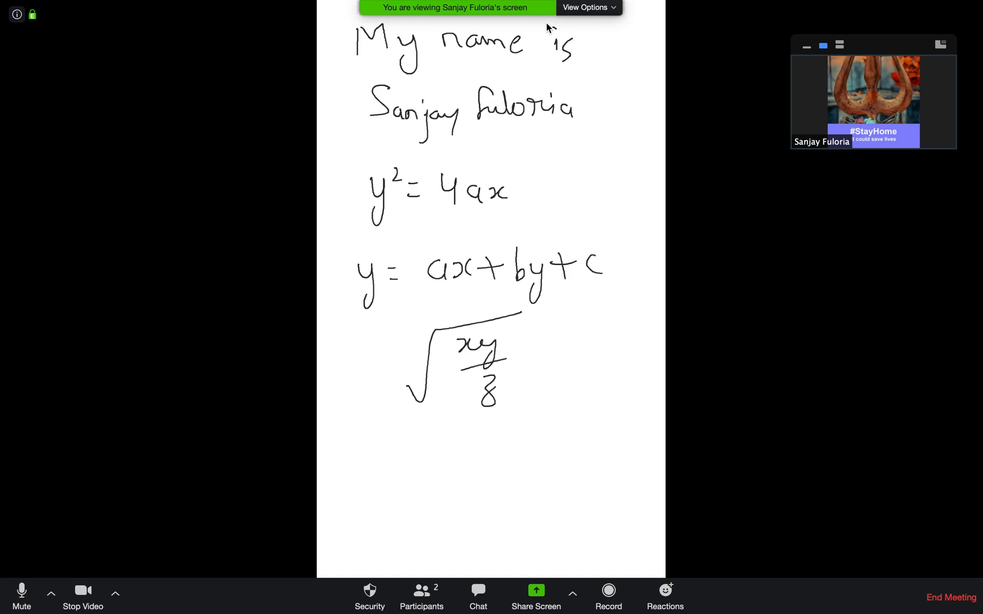
mouse_move(898, 390)
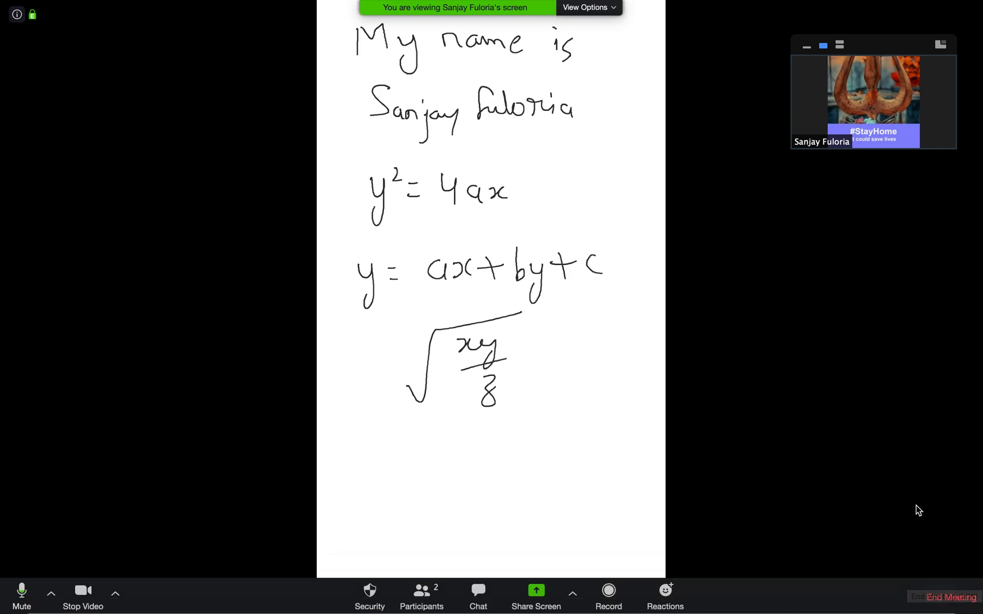
End the meeting for all, then bring up QuickTime Player's recording options in the Dock
left_click(948, 597)
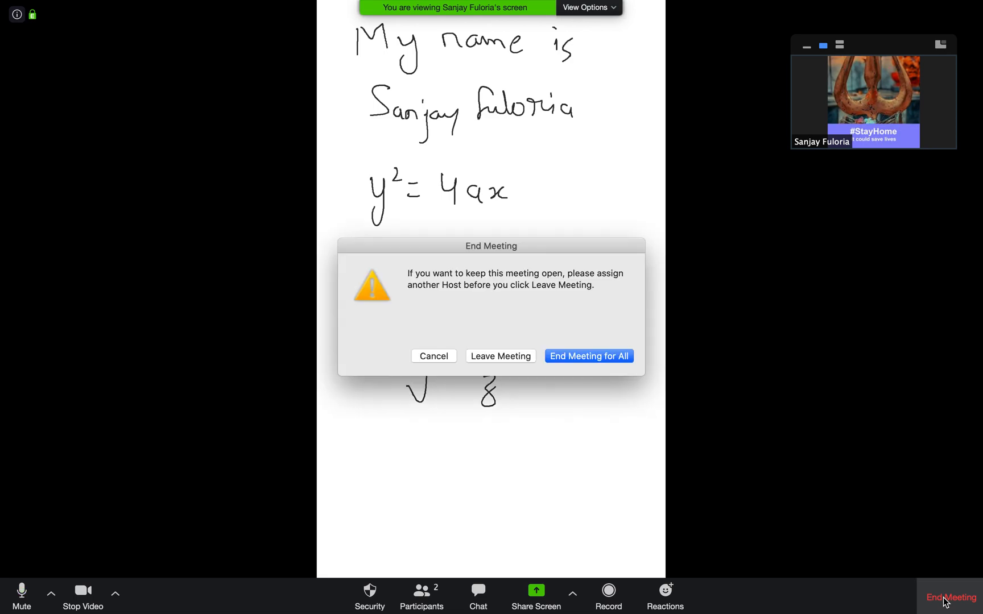
mouse_move(573, 359)
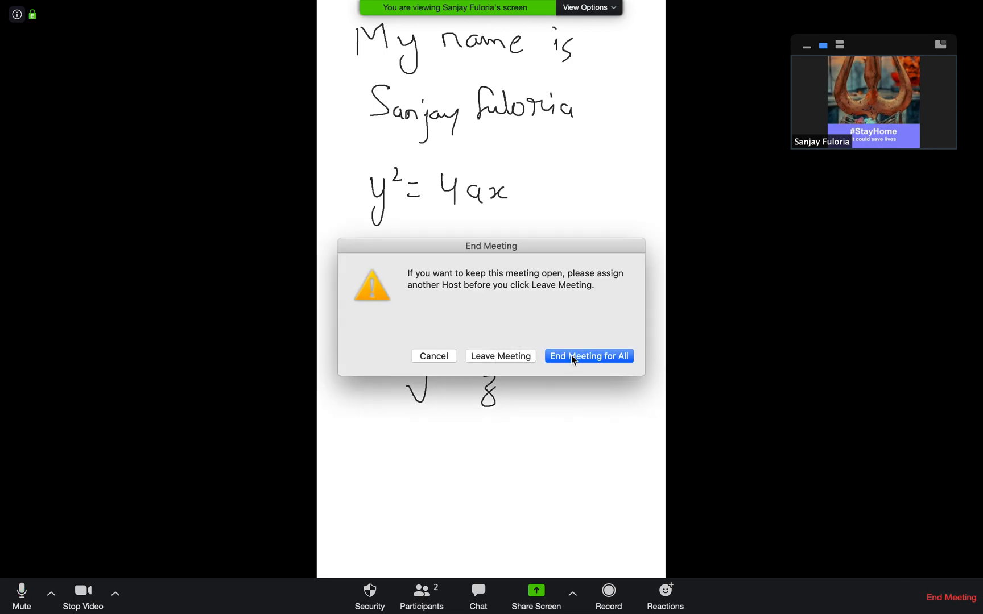
left_click(588, 356)
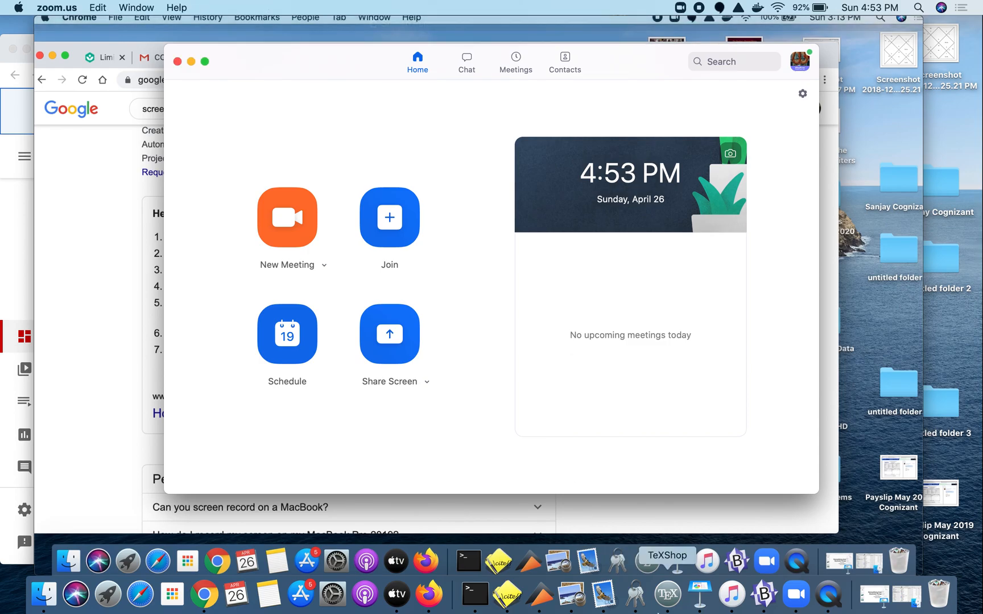
mouse_move(830, 592)
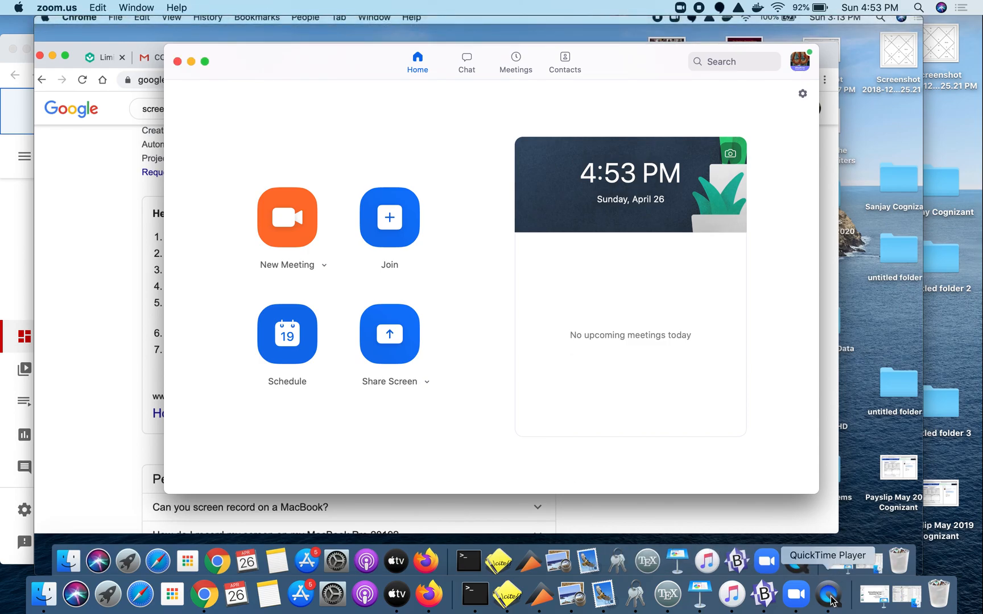
right_click(830, 593)
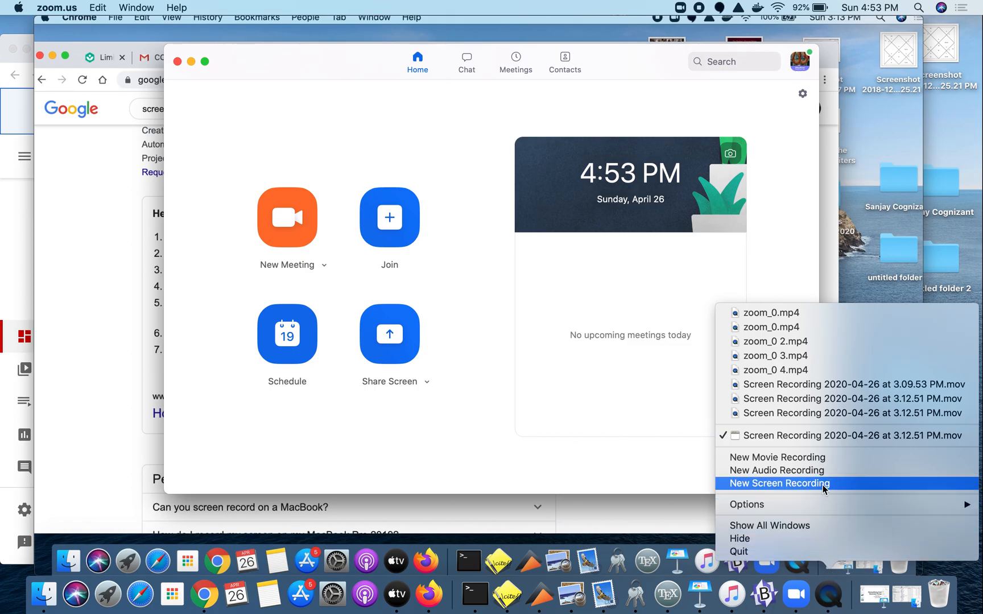